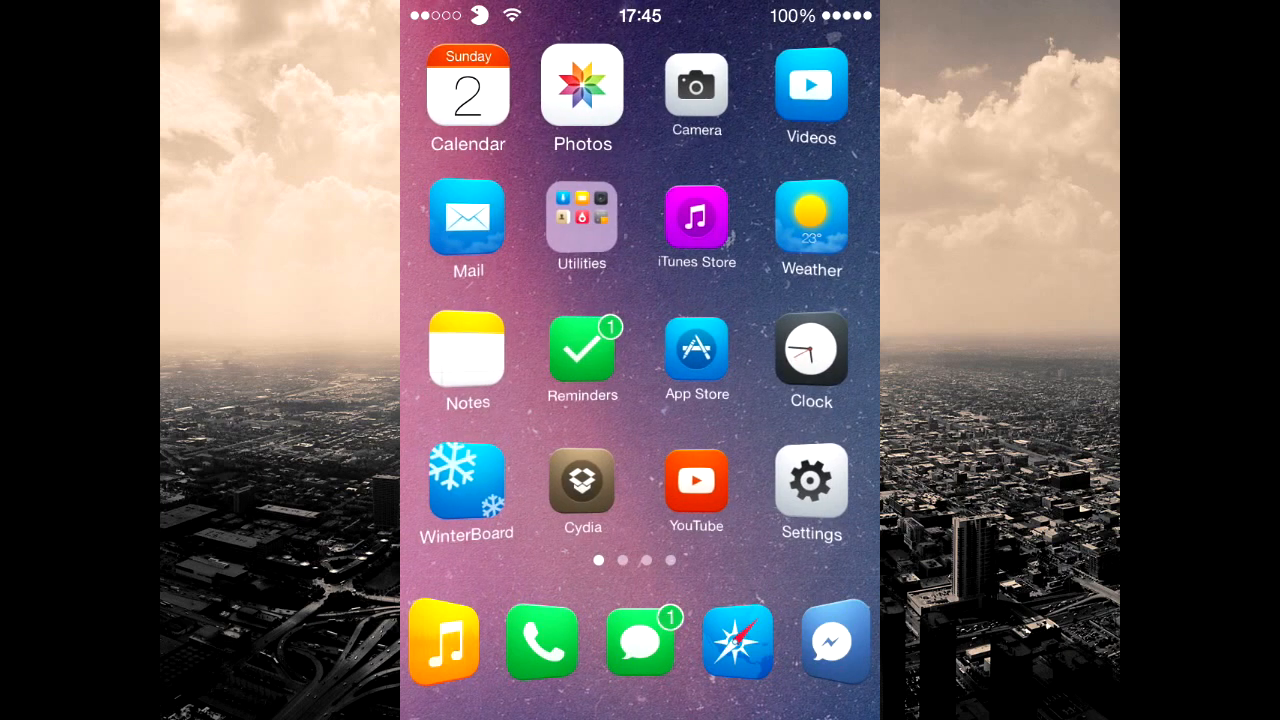
- Launch Activator from the home screen, choose Anywhere and select the Four Finger Pinch multi-touch gesture
scroll("left", 3)
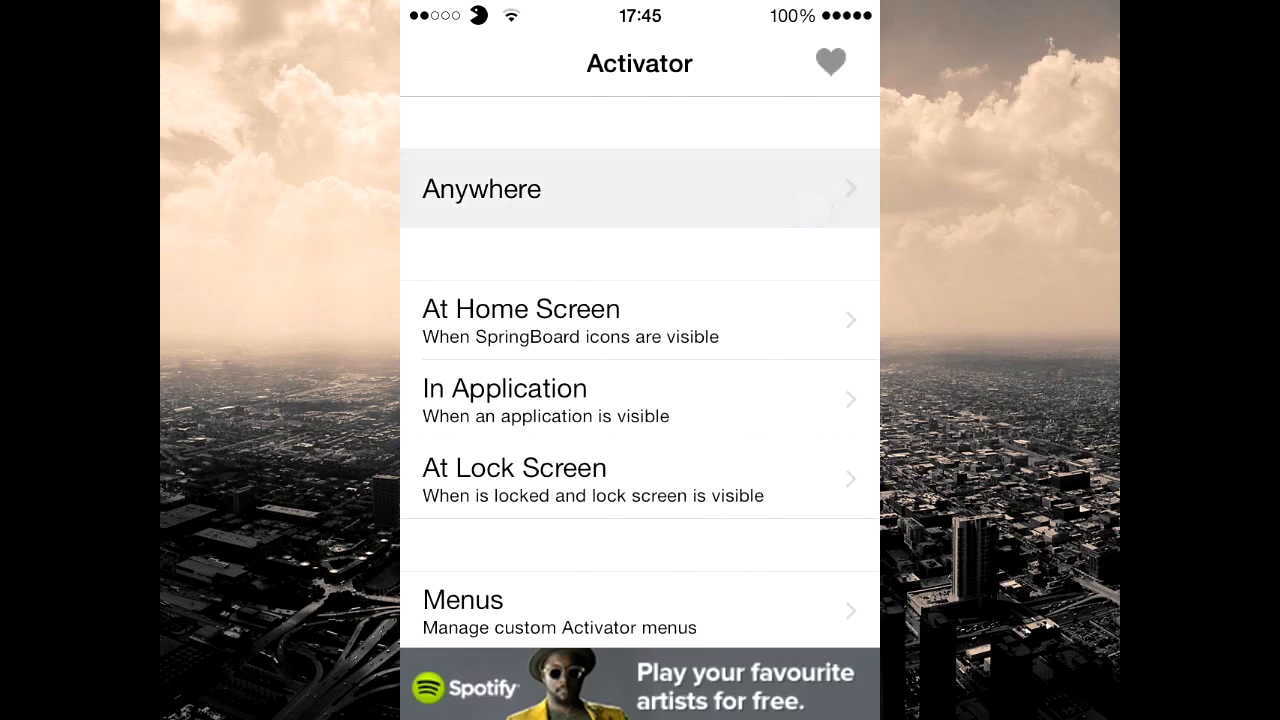
left_click(482, 188)
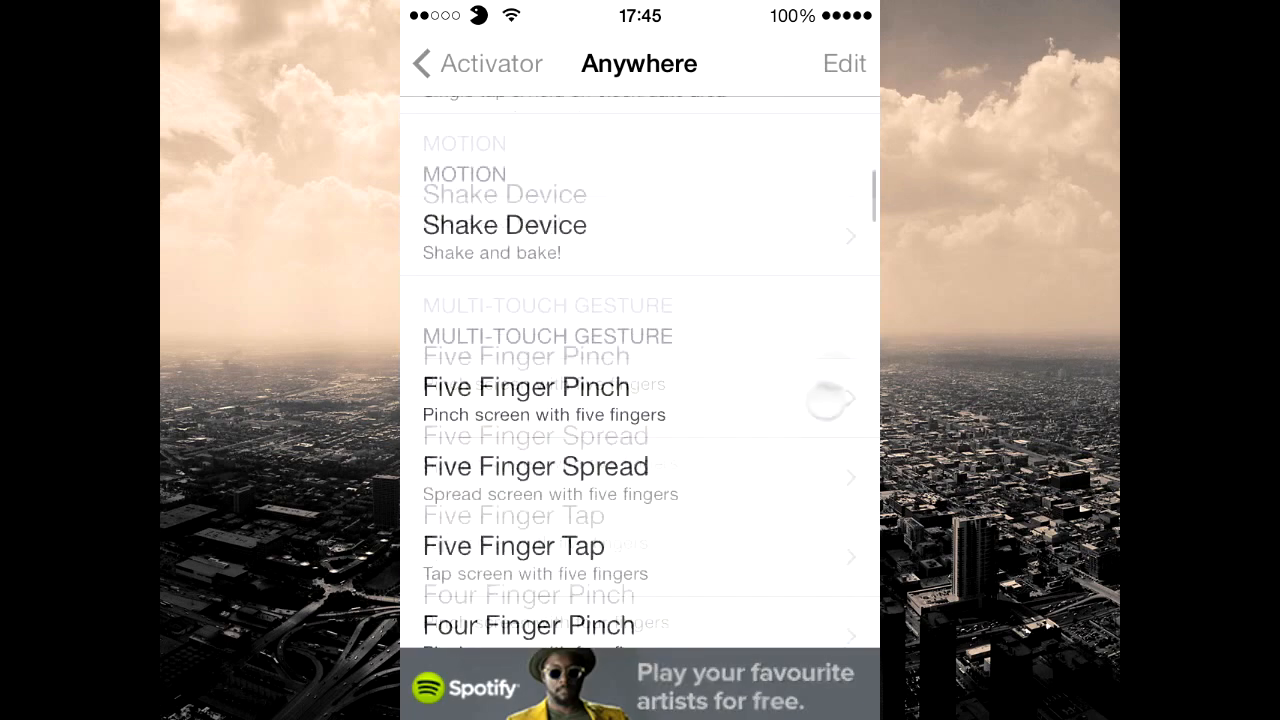
scroll("down", 3)
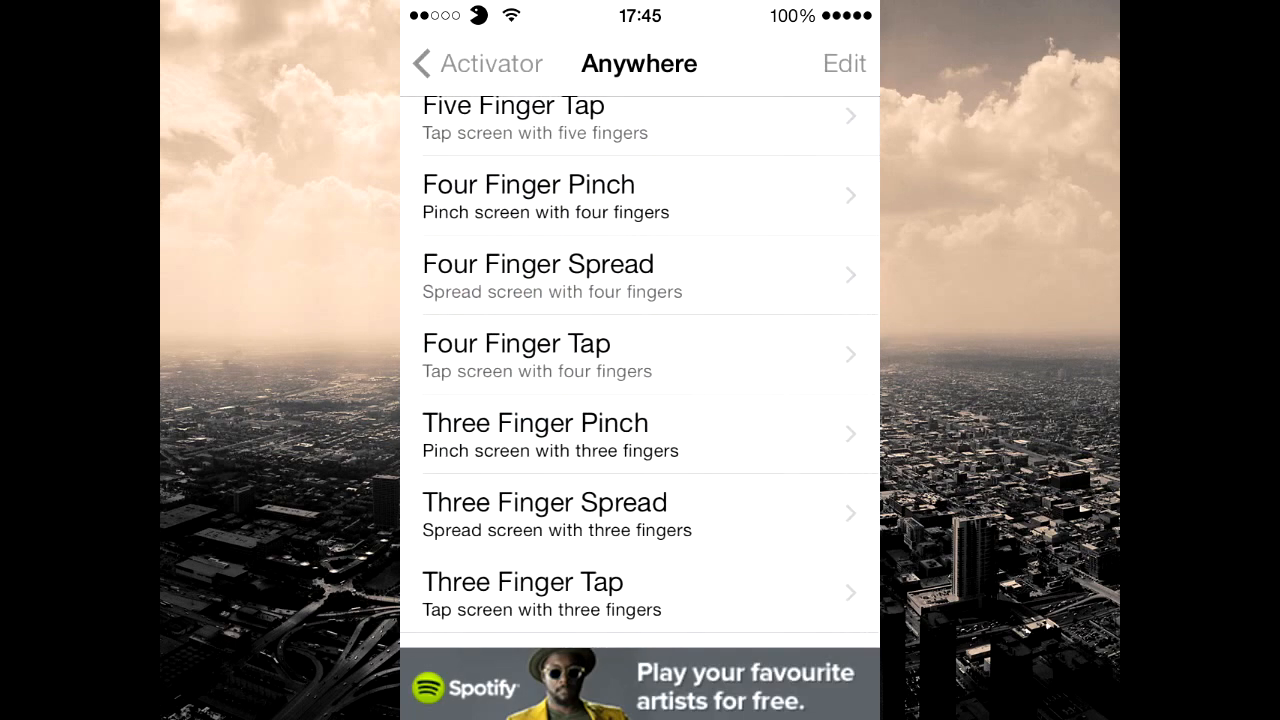
left_click(528, 198)
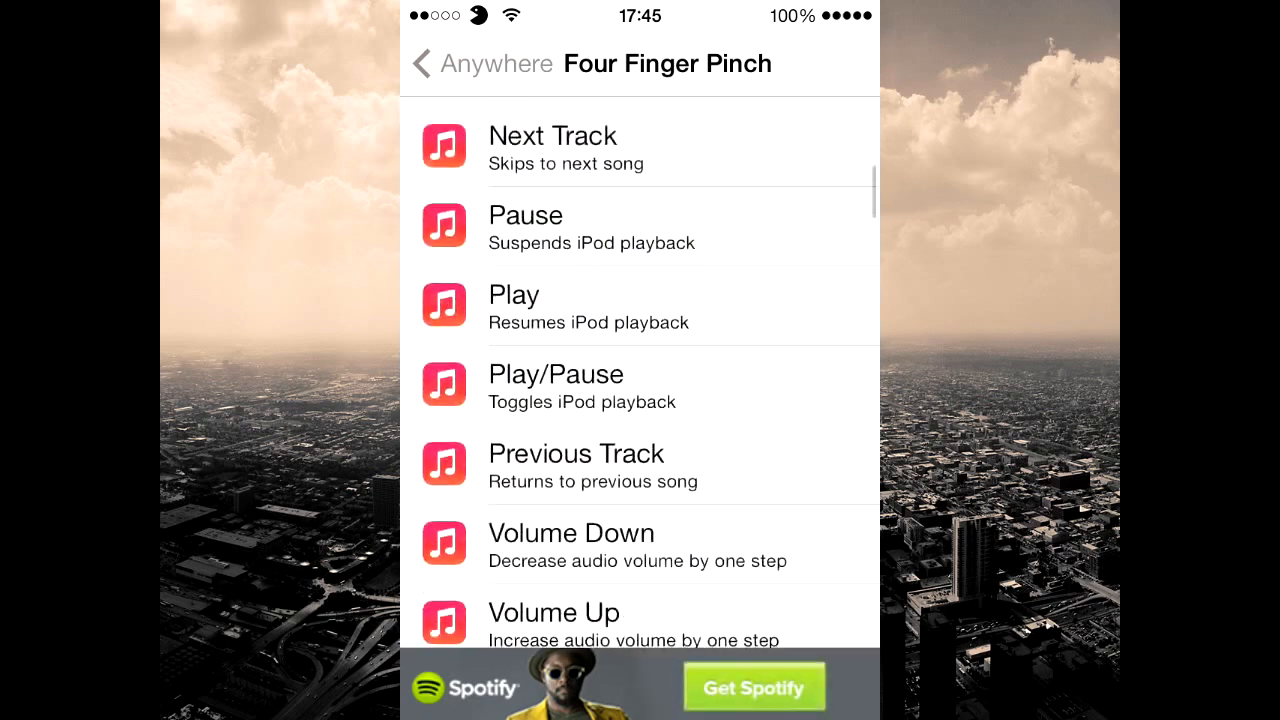
- Scroll the action list down to SmartClose so it can be checked as the Four Finger Pinch action
scroll("down", 3)
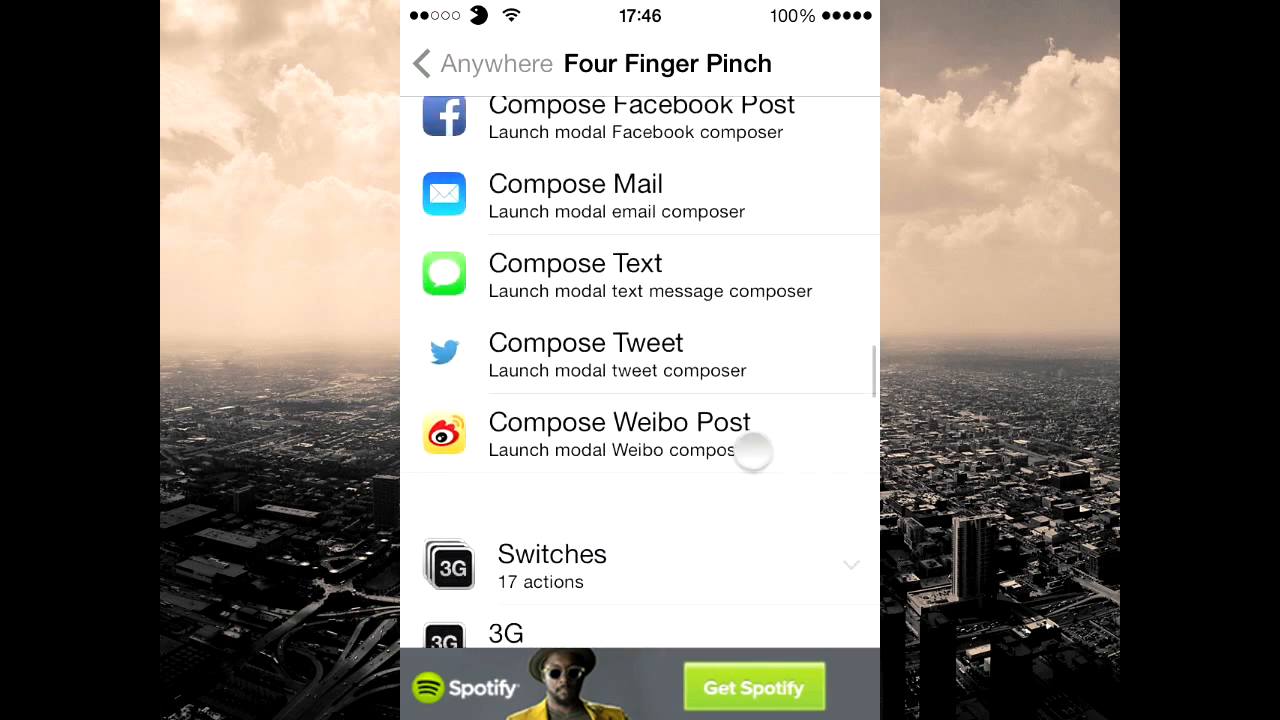
scroll("down", 3)
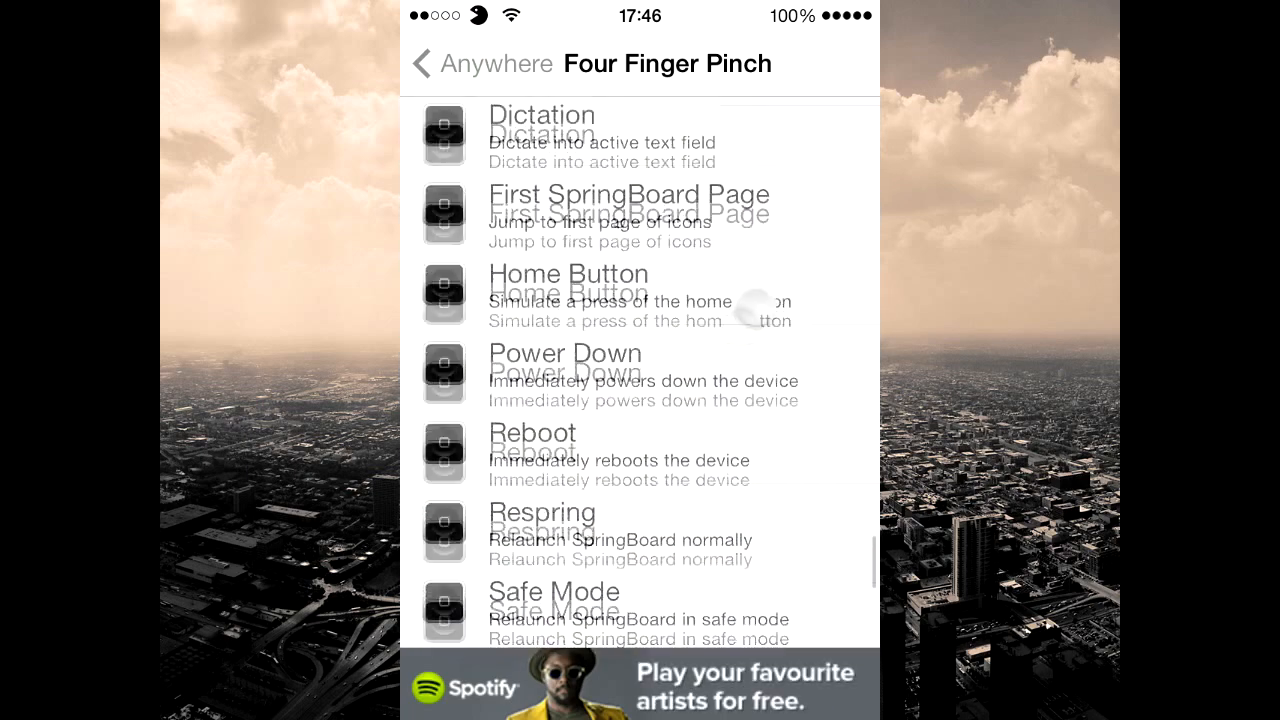
scroll("down", 3)
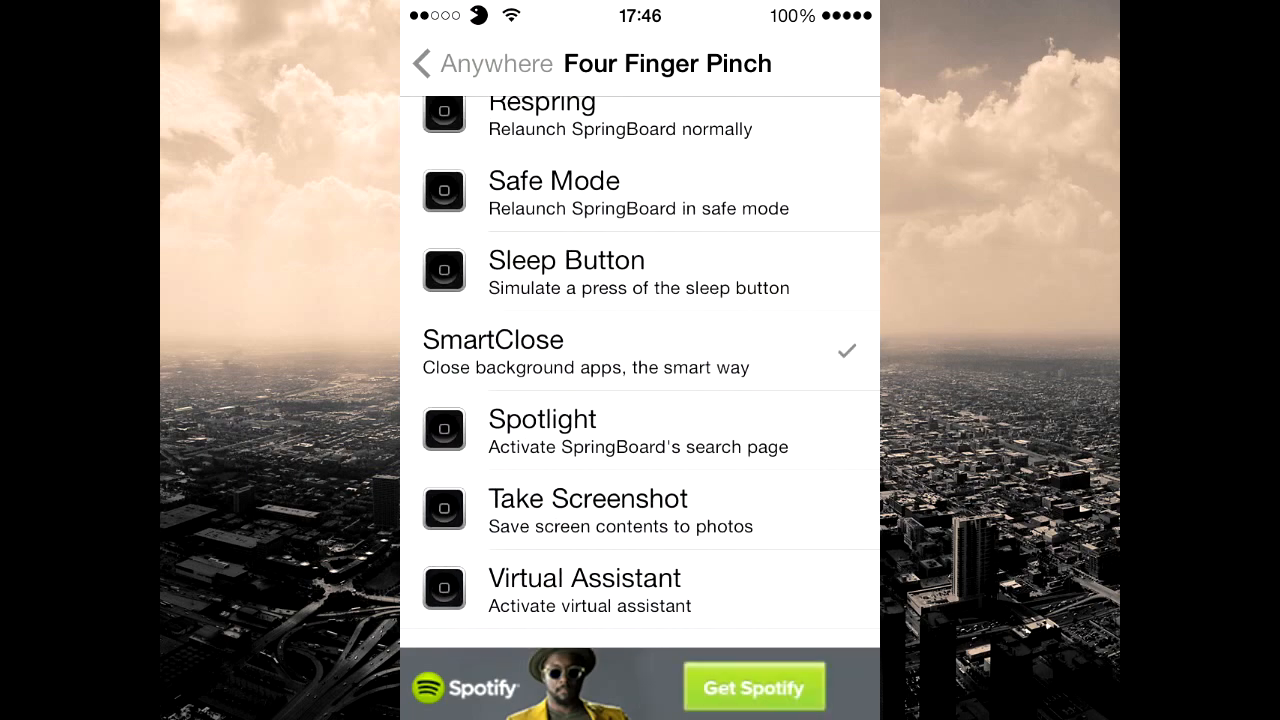